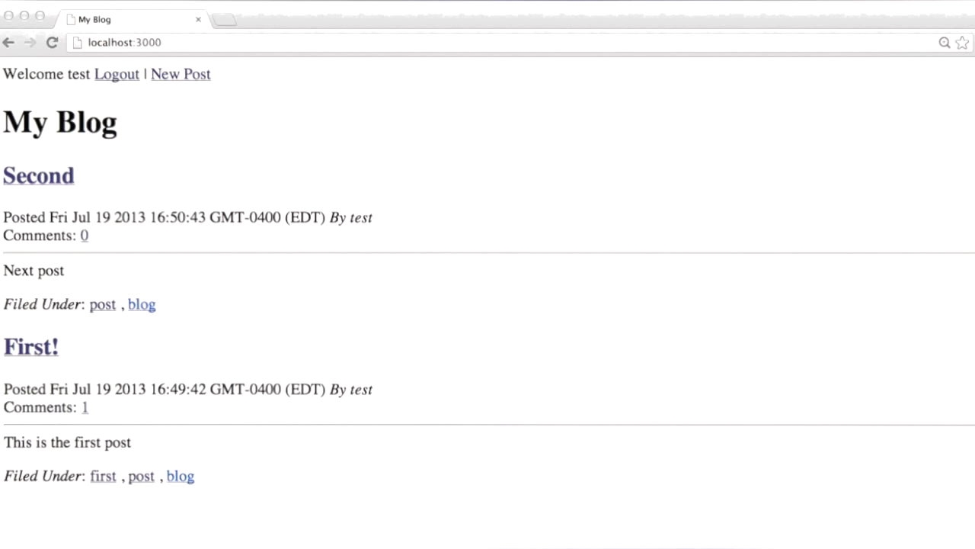
pyautogui.moveTo(128, 110)
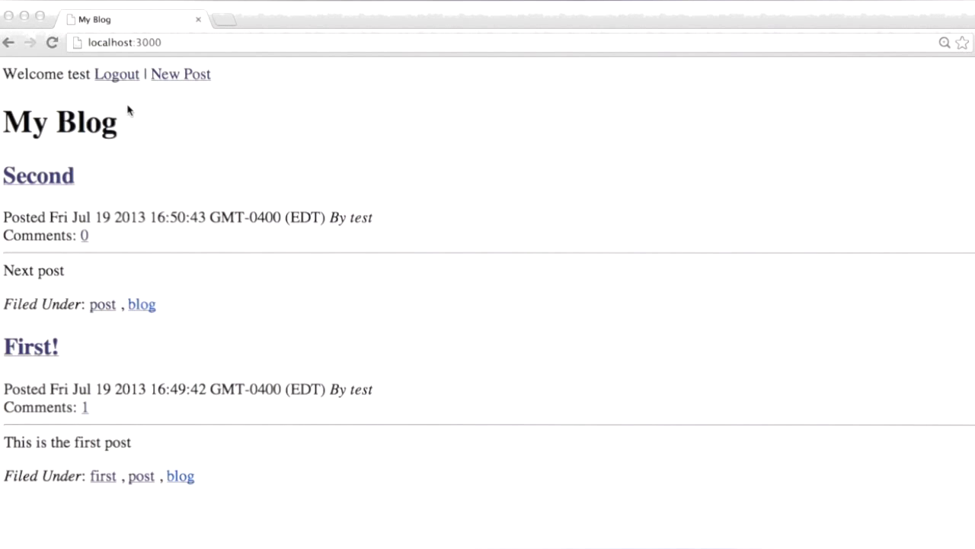
pyautogui.moveTo(131, 136)
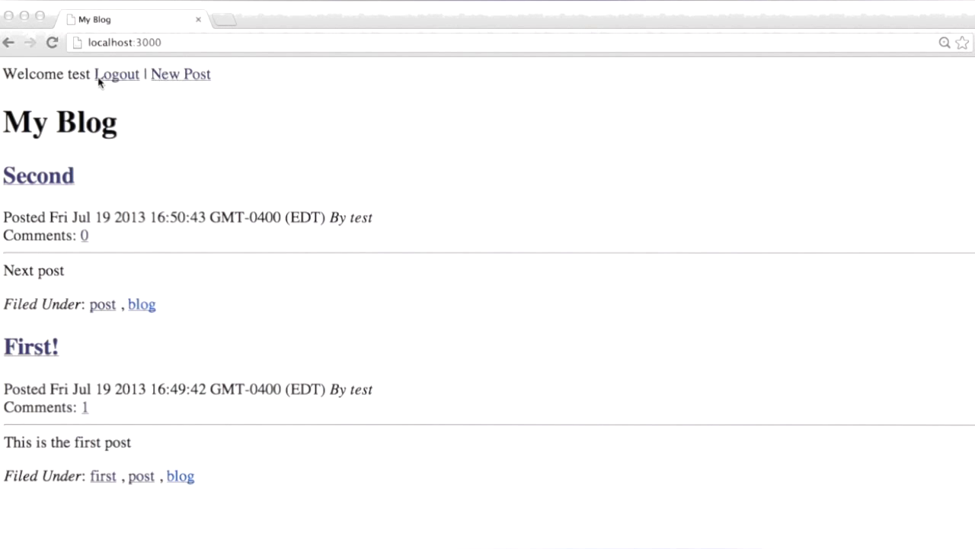
pyautogui.moveTo(194, 83)
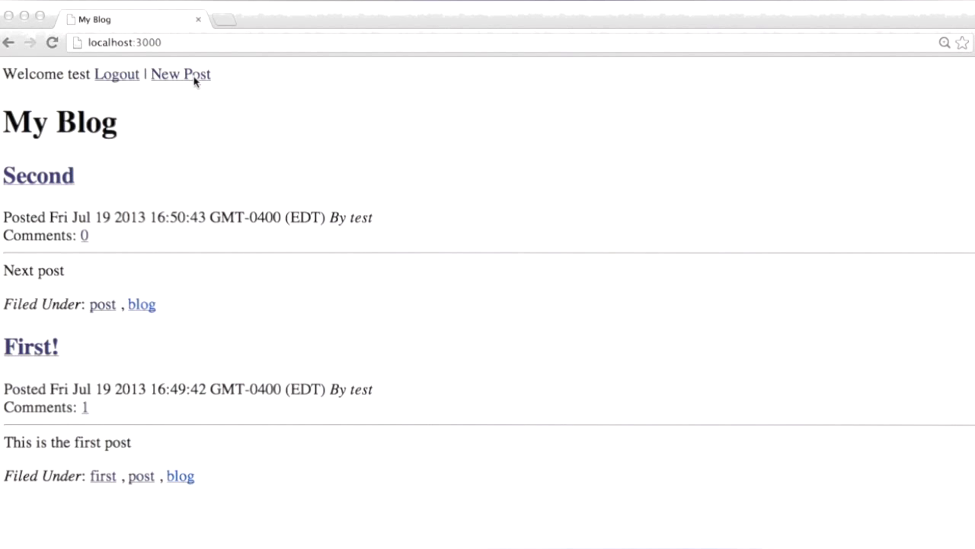
# Step: Start a new post with title 'NEW POST' and entry text 'Entry', leaving tags blank
pyautogui.click(179, 73)
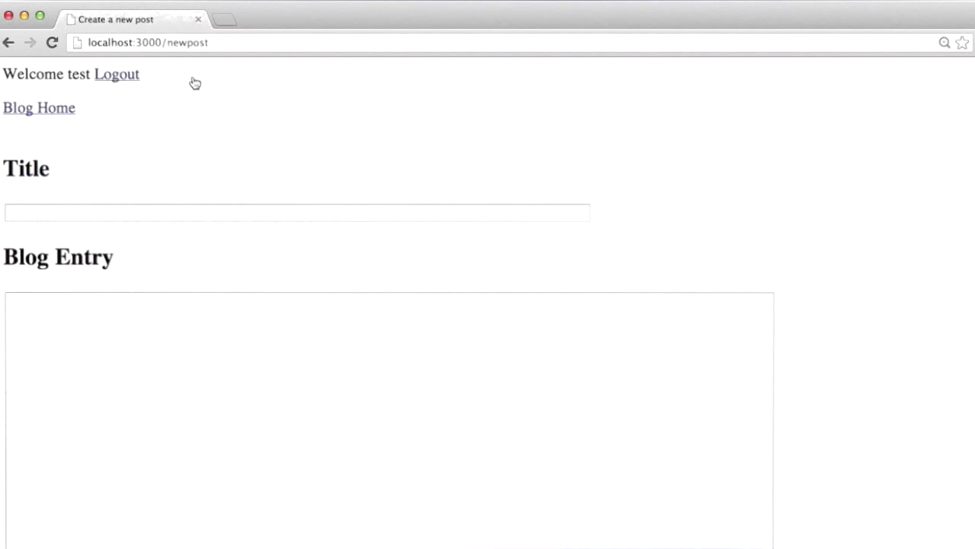
pyautogui.moveTo(125, 108)
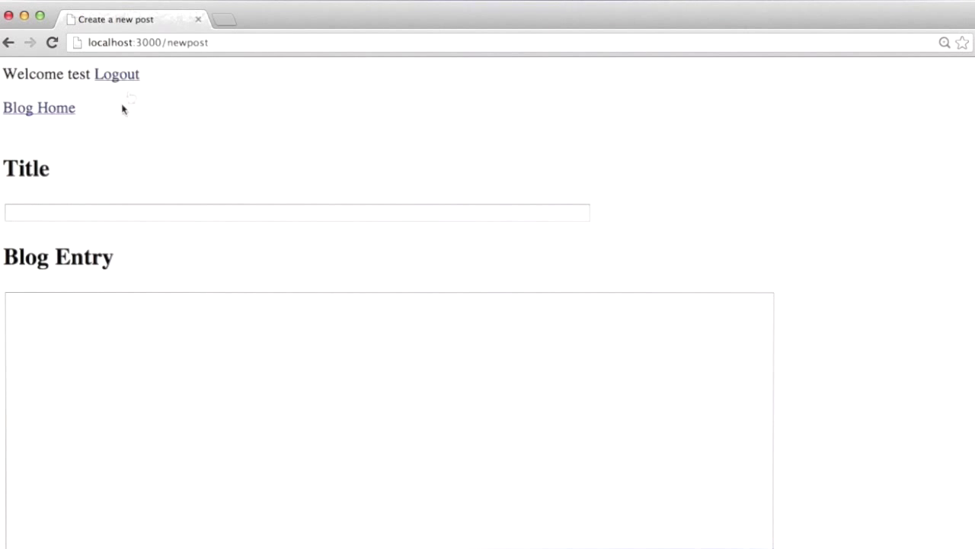
pyautogui.click(69, 212)
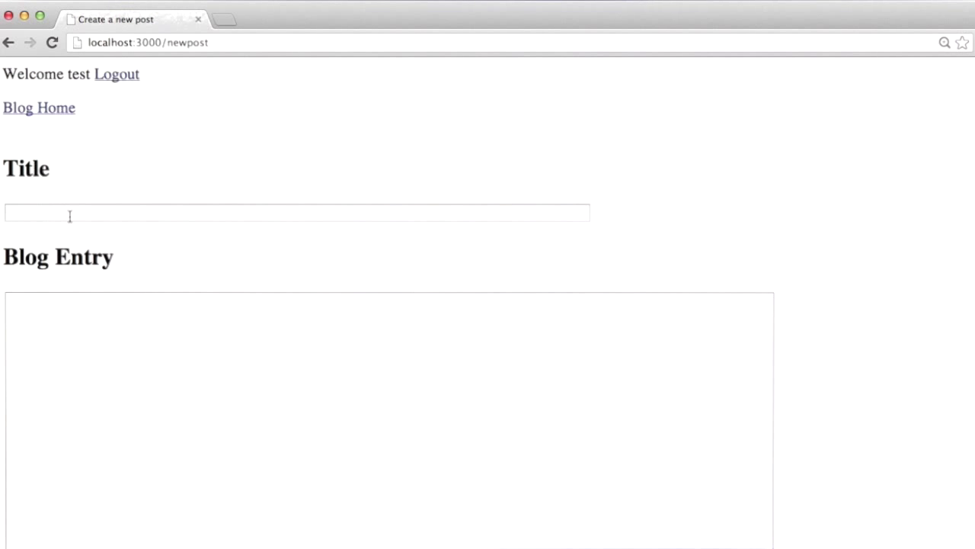
pyautogui.write('NEW PO')
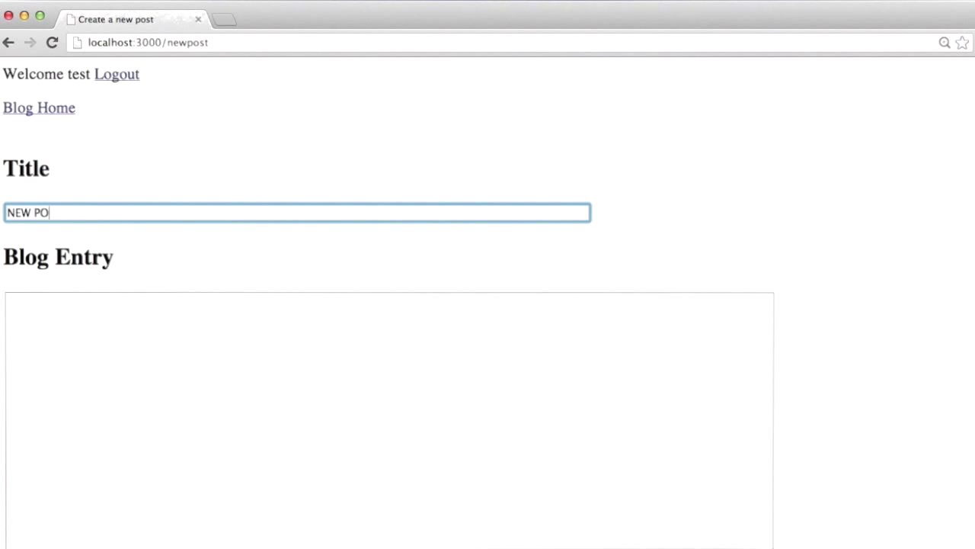
pyautogui.write('Entr')
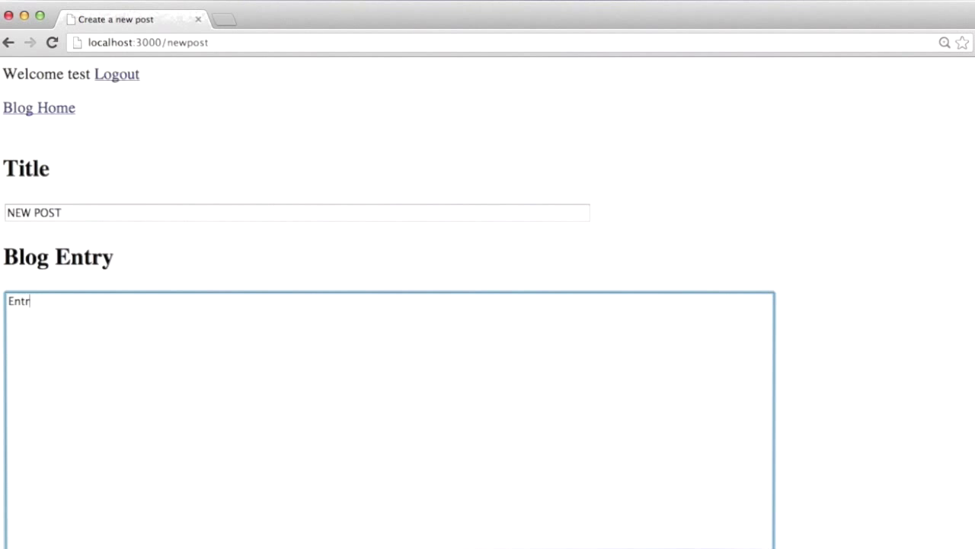
pyautogui.scroll(-3)
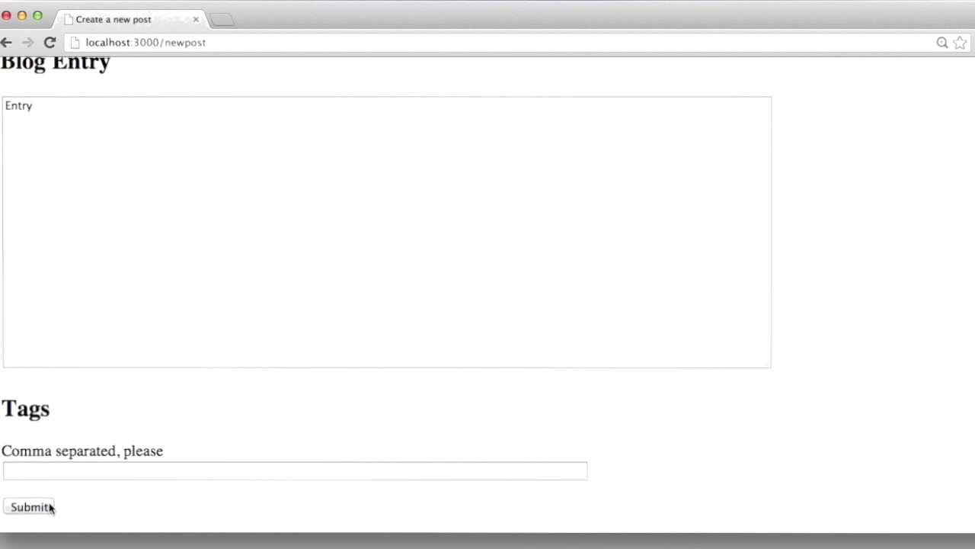
# Step: Submit the post and get the Internal Error page reading 'Error: insertEntry NYI'
pyautogui.click(31, 506)
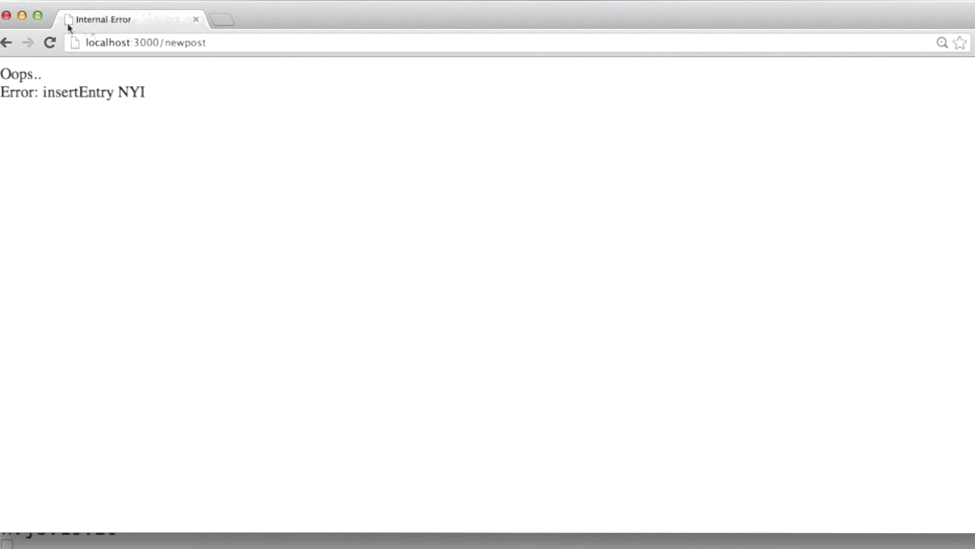
pyautogui.moveTo(185, 104)
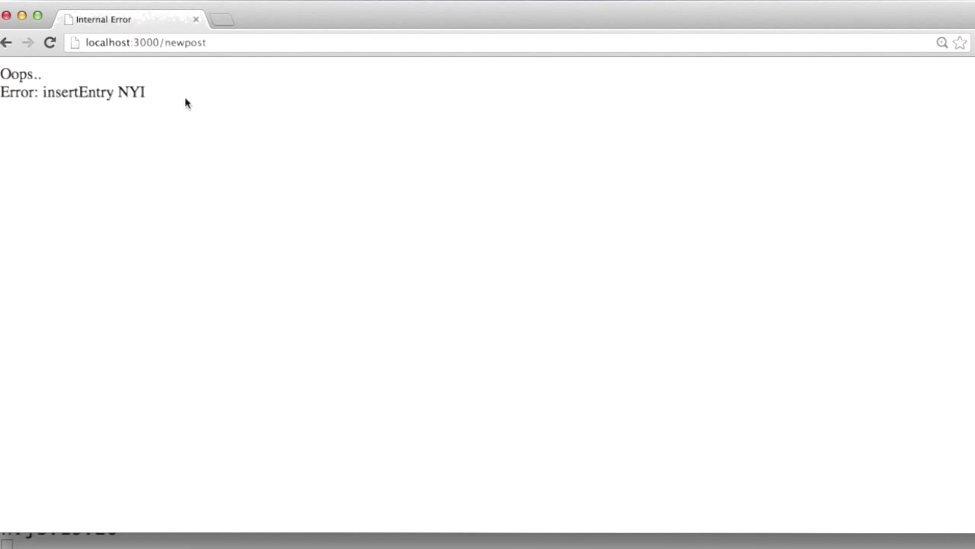
pyautogui.moveTo(171, 189)
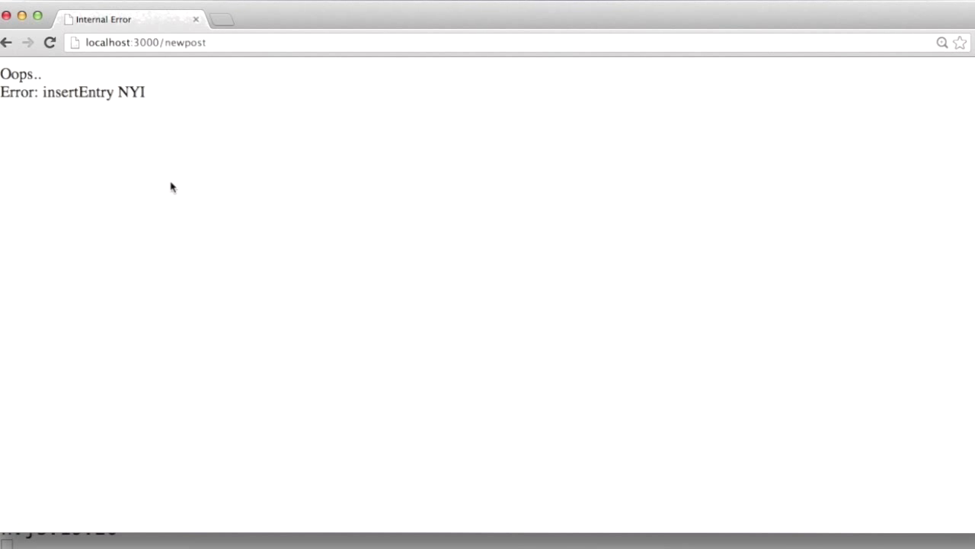
pyautogui.moveTo(34, 37)
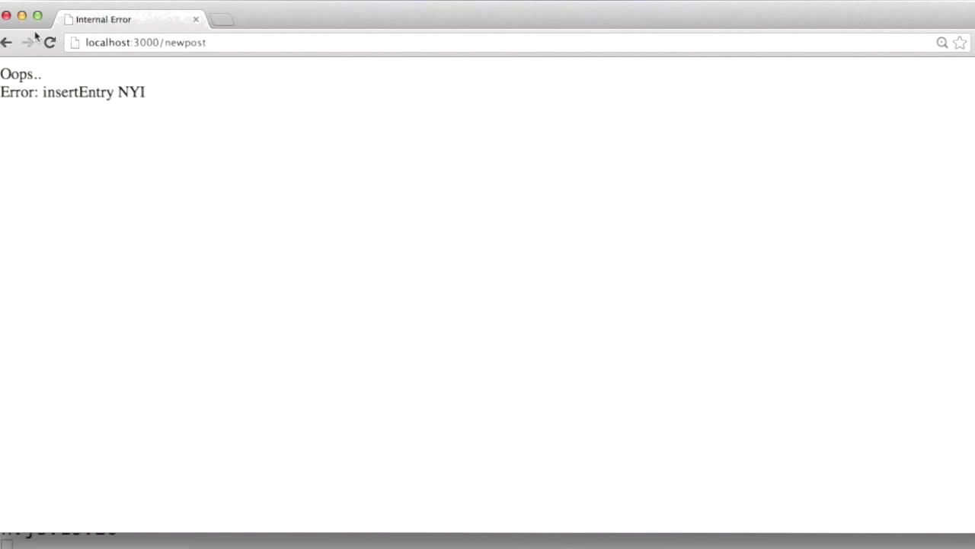
pyautogui.doubleClick(78, 91)
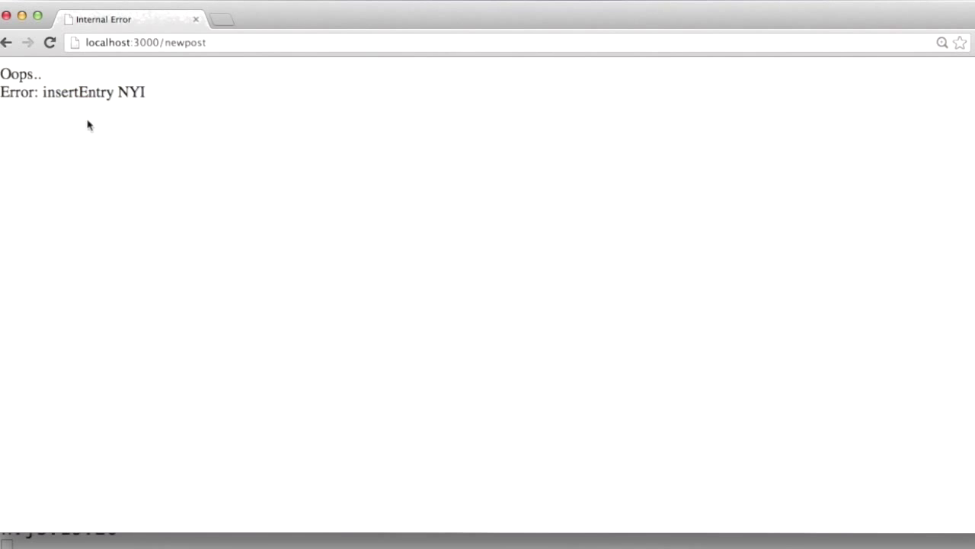
pyautogui.moveTo(88, 125)
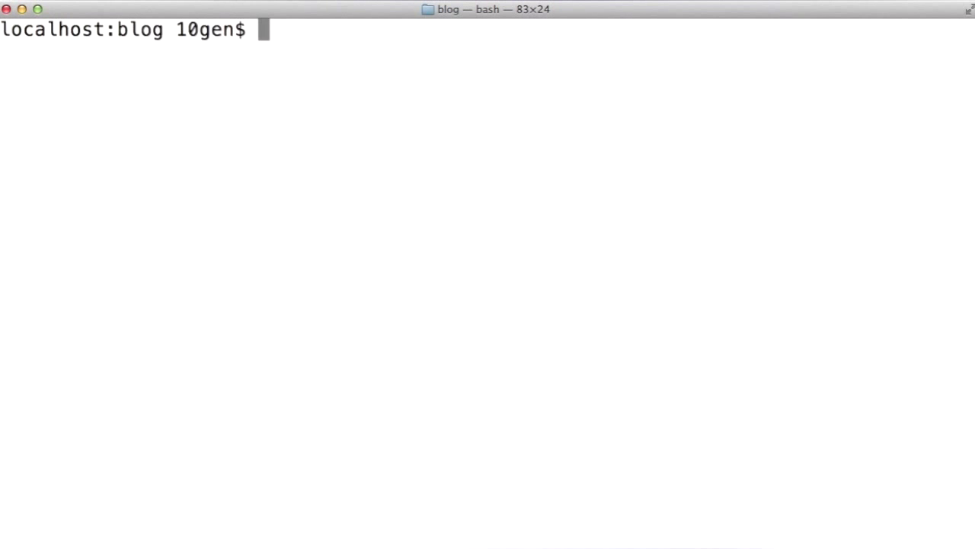
# Step: Grep recursively for 'hw3.2 TODO', finding posts.js line 32, then launch vim posts.js
pyautogui.write('g')
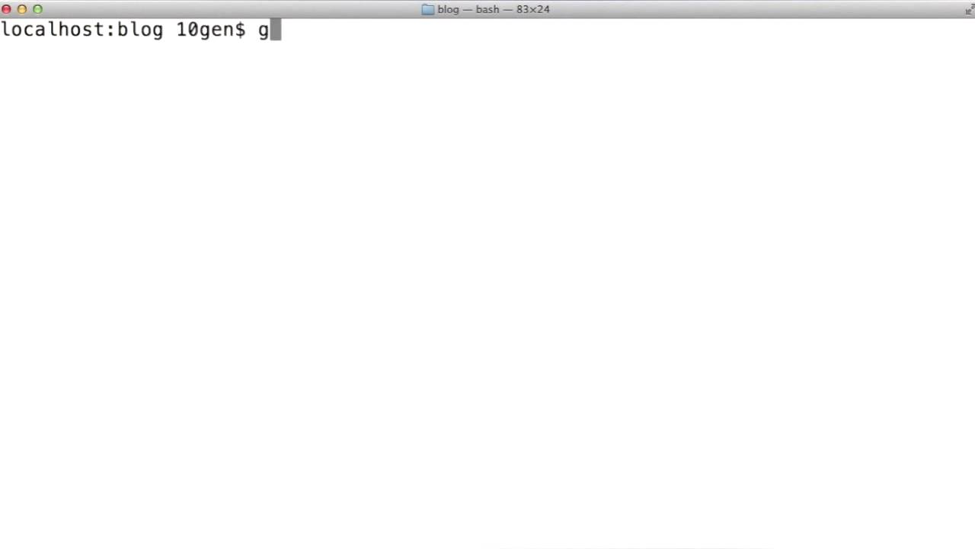
pyautogui.press('Return')
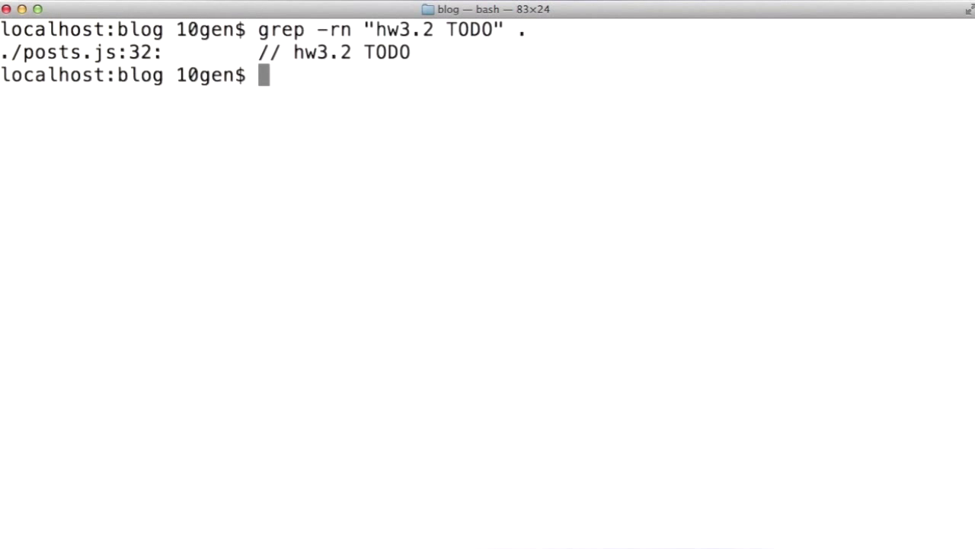
pyautogui.write('vim posts.js')
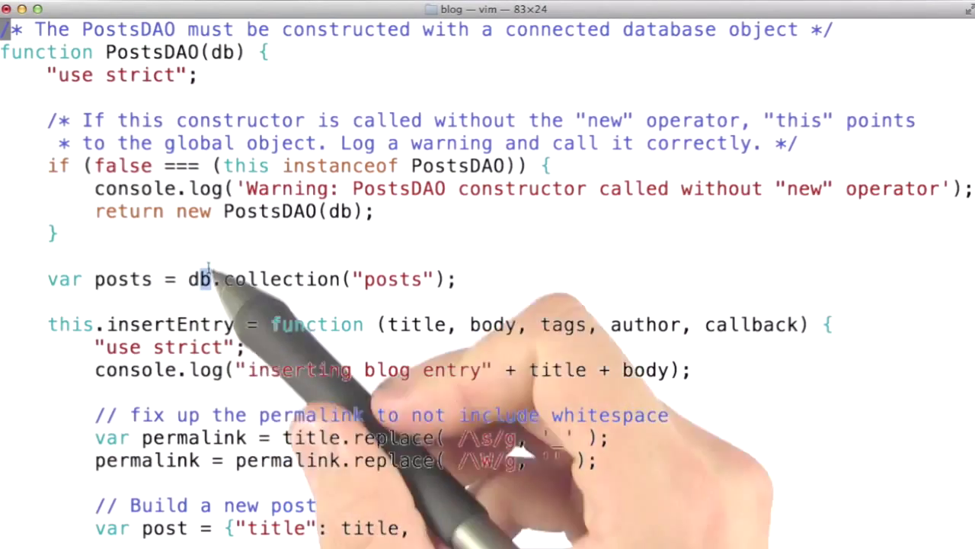
# Step: Scroll posts.js to the insertEntry function with its hw3.2 TODO placeholder callback
pyautogui.scroll(-3)
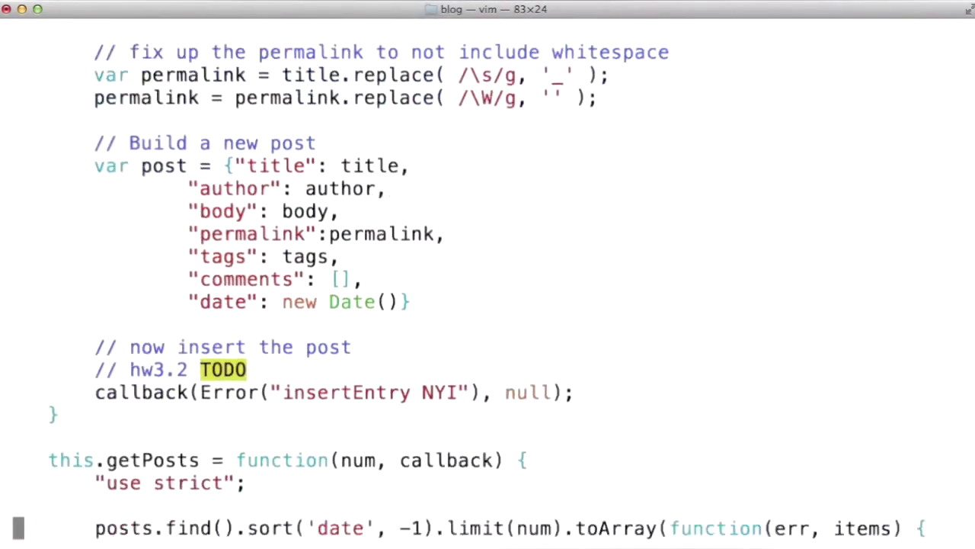
pyautogui.scroll(-3)
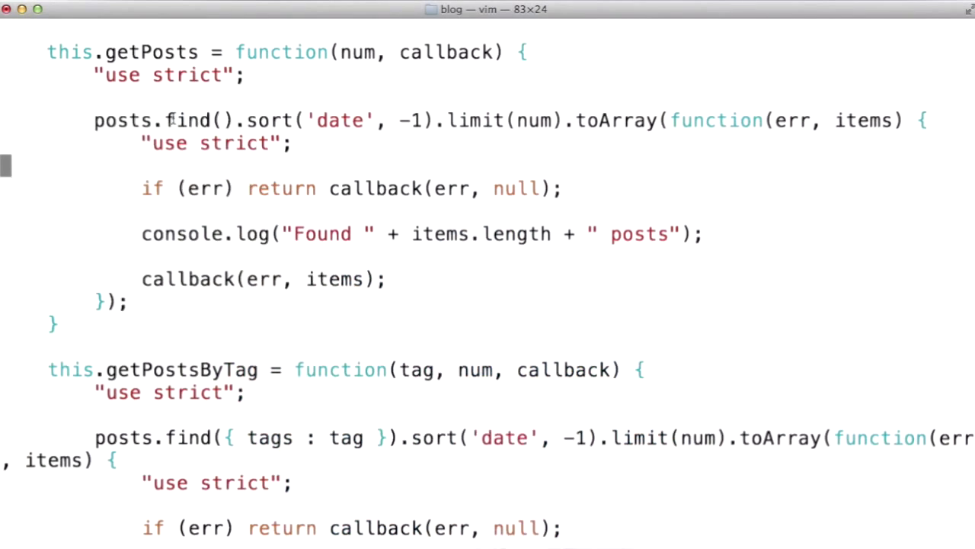
pyautogui.scroll(3)
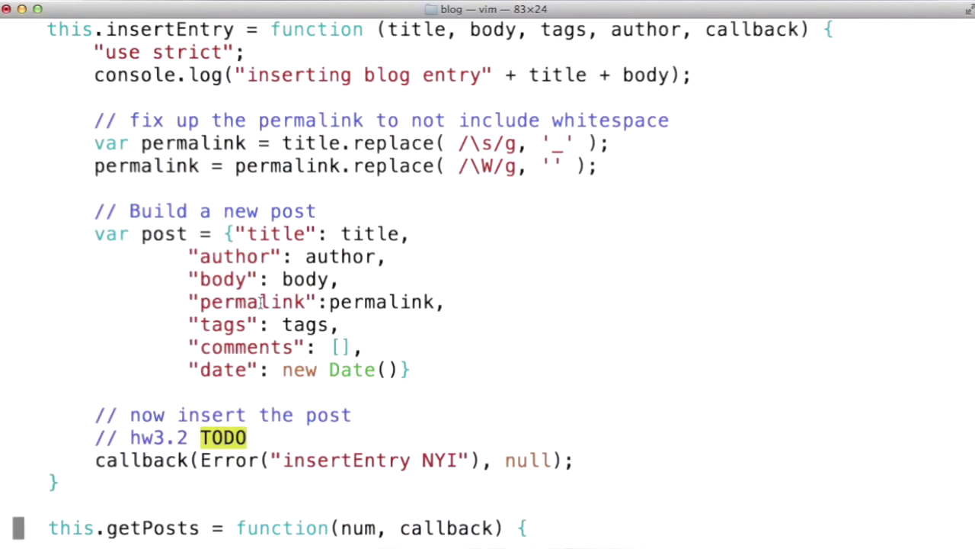
pyautogui.moveTo(175, 277)
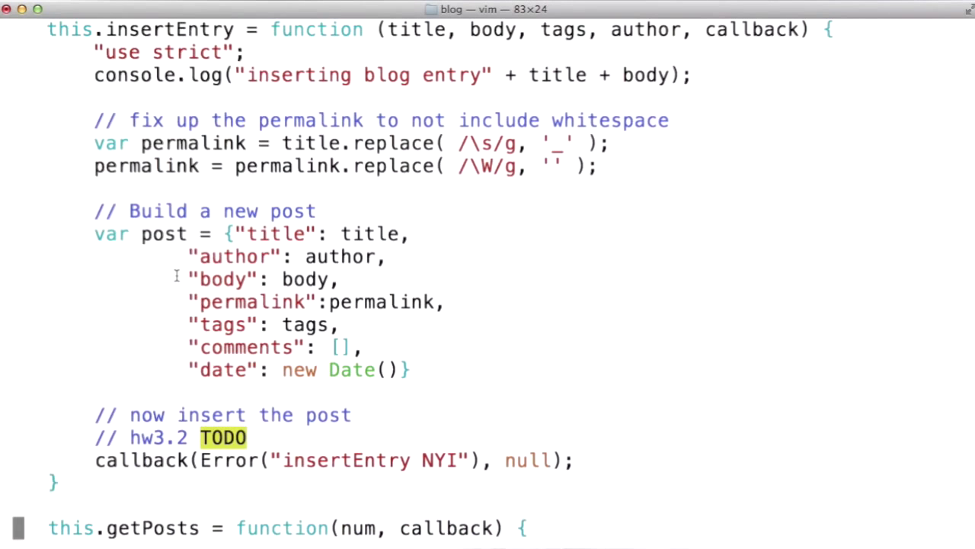